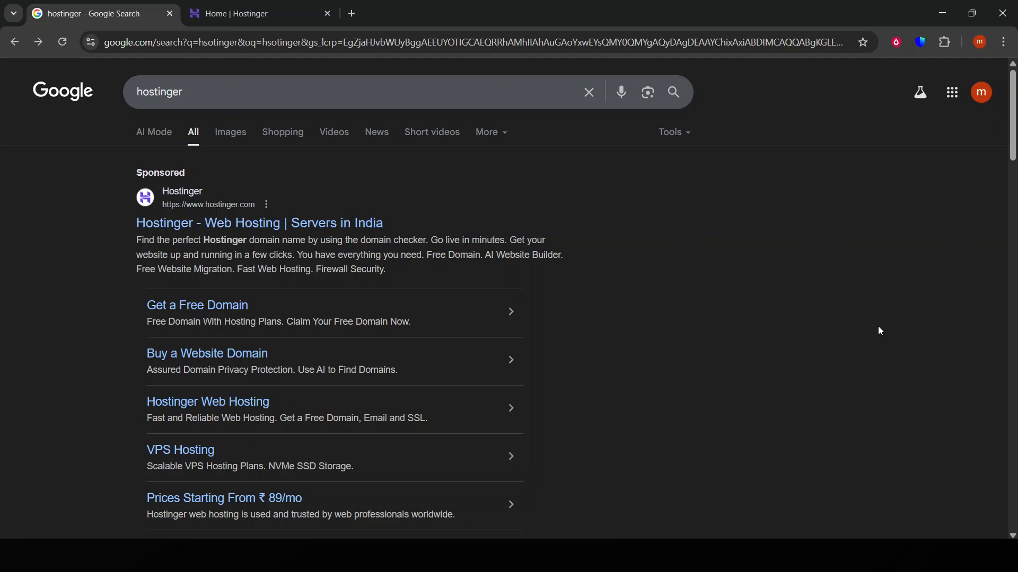
- Open the sponsored Hostinger result from Google and return to the hPanel home dashboard tab
{"action": "left_click", "coordinate": [248, 14]}
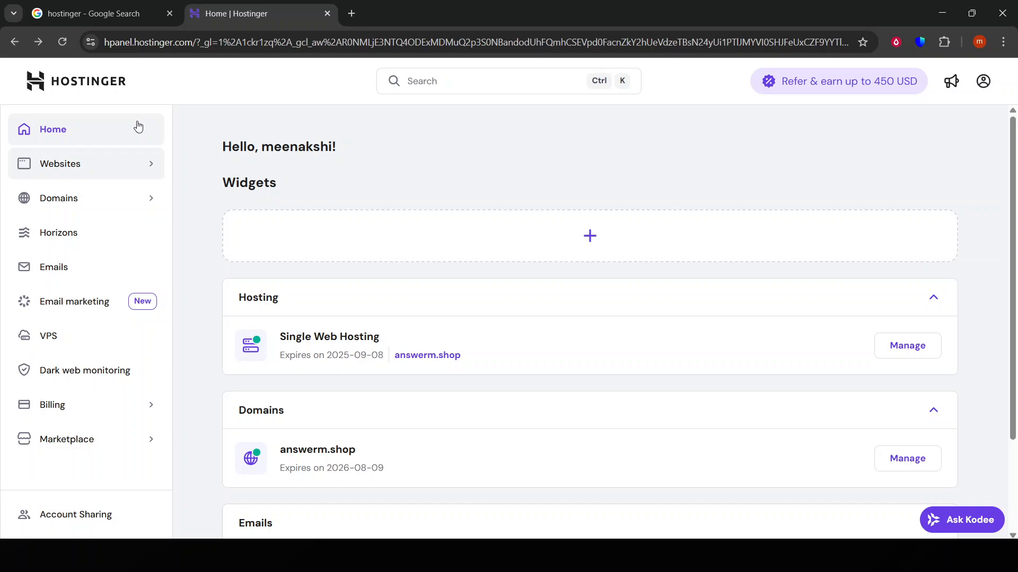
{"action": "left_click", "coordinate": [93, 14]}
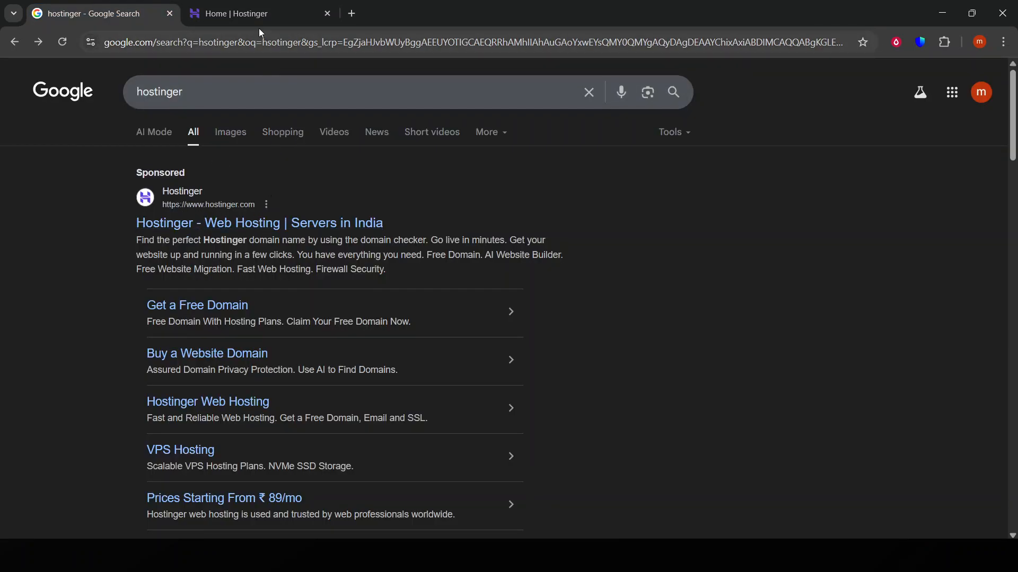
{"action": "left_click", "coordinate": [246, 223]}
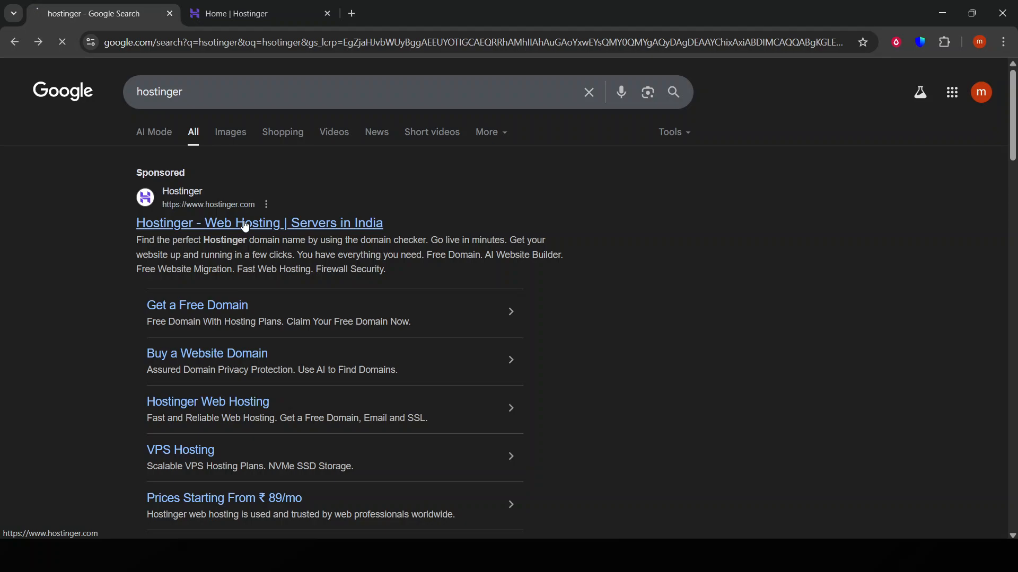
{"action": "left_click", "coordinate": [245, 223]}
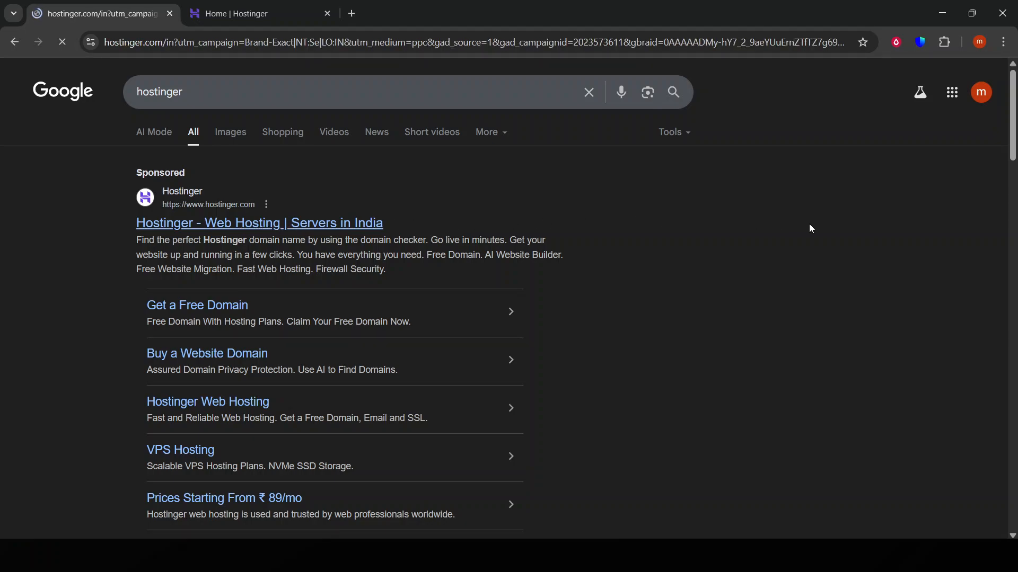
{"action": "left_click", "coordinate": [248, 14]}
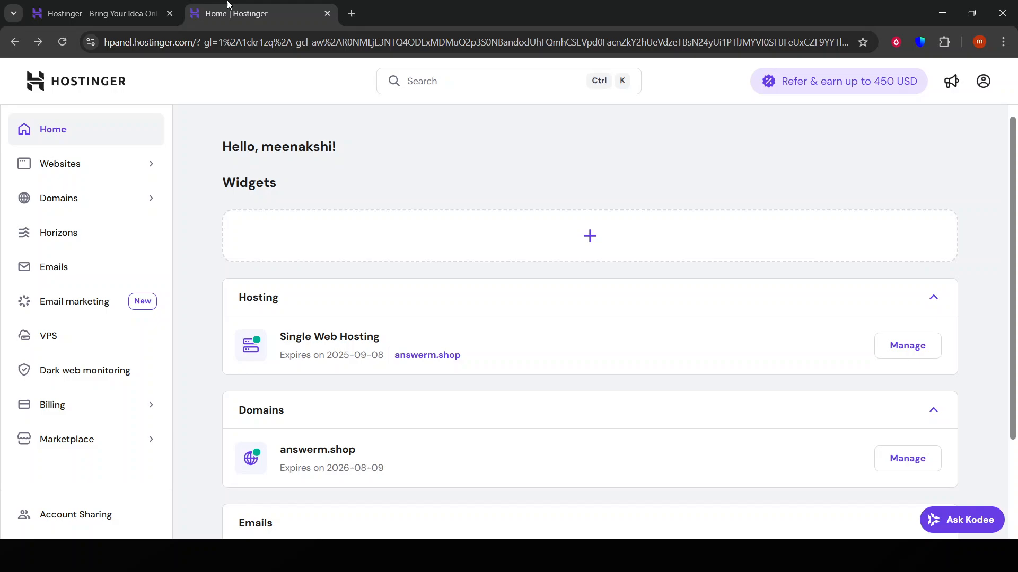
{"action": "mouse_move", "coordinate": [192, 289]}
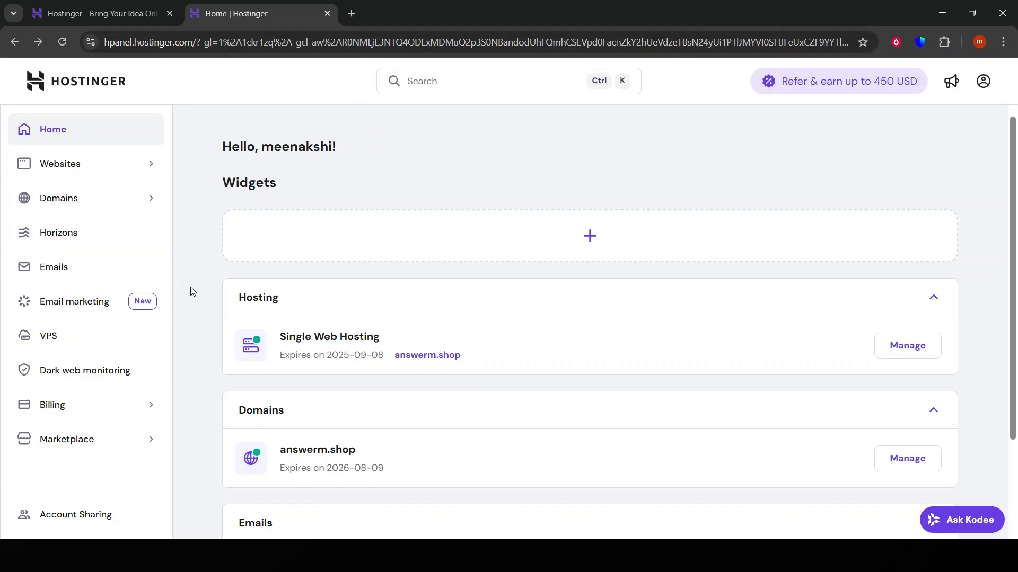
{"action": "mouse_move", "coordinate": [101, 386]}
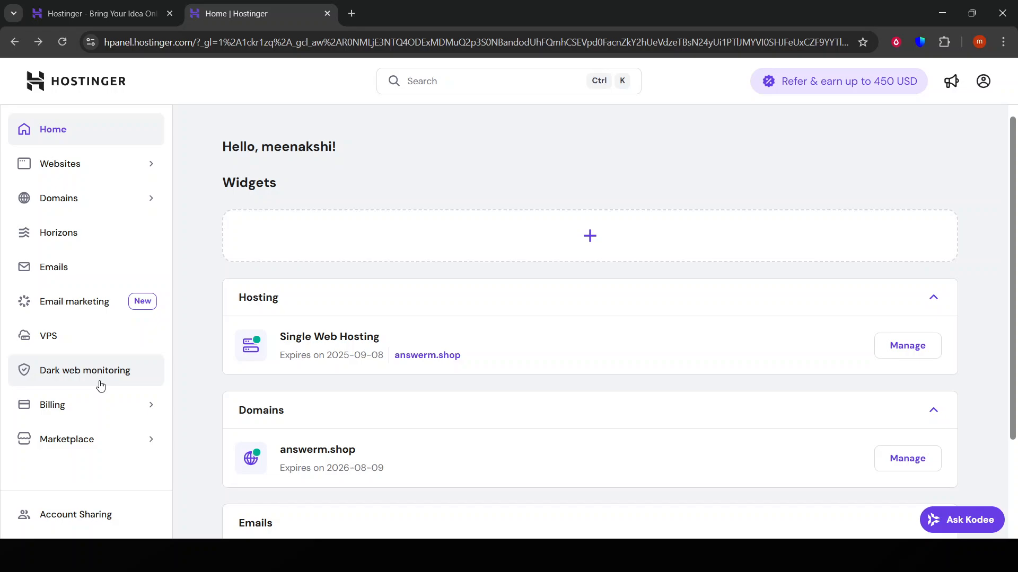
{"action": "mouse_move", "coordinate": [267, 78]}
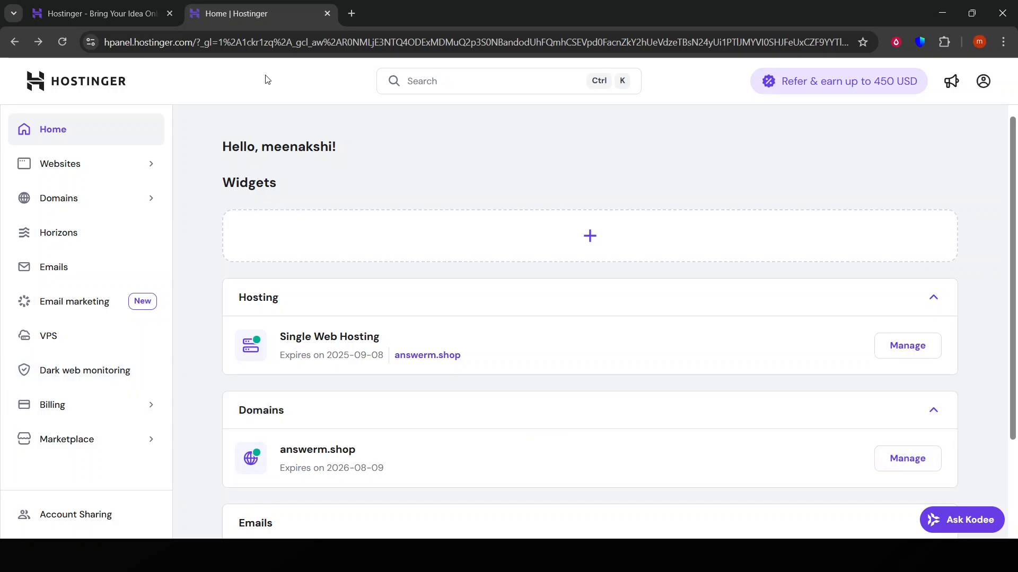
{"action": "mouse_move", "coordinate": [301, 276]}
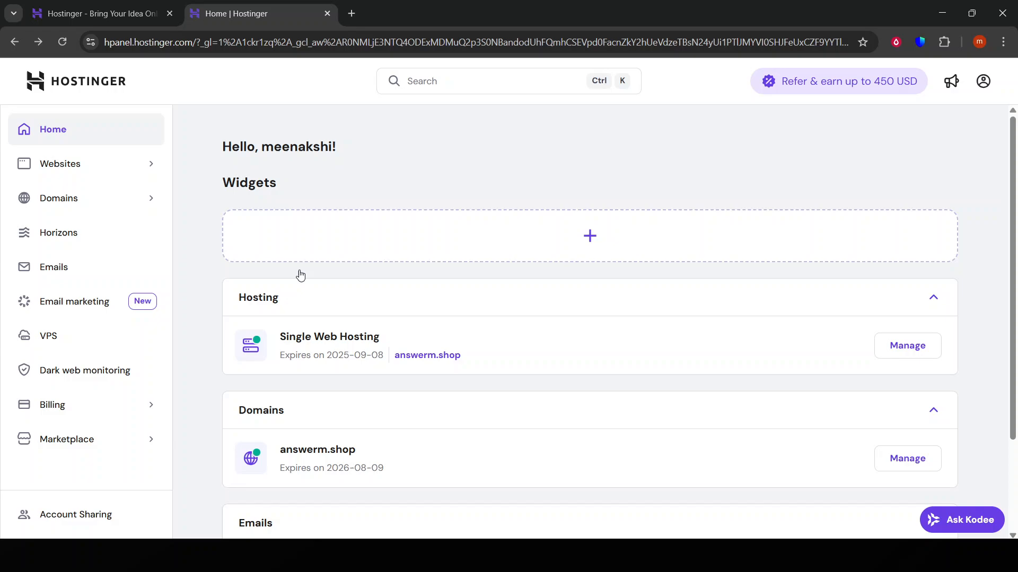
{"action": "mouse_move", "coordinate": [341, 315]}
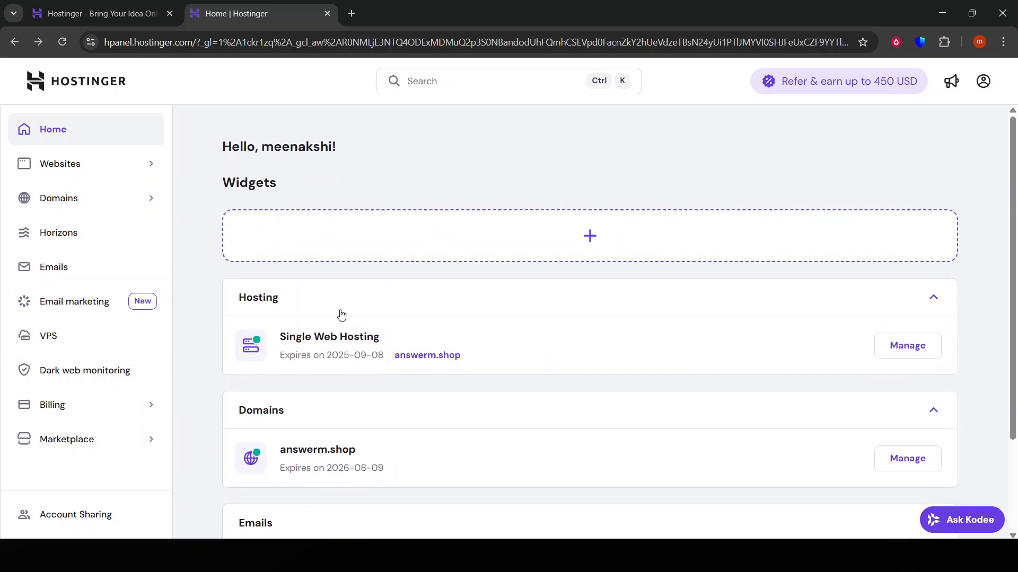
{"action": "mouse_move", "coordinate": [988, 382]}
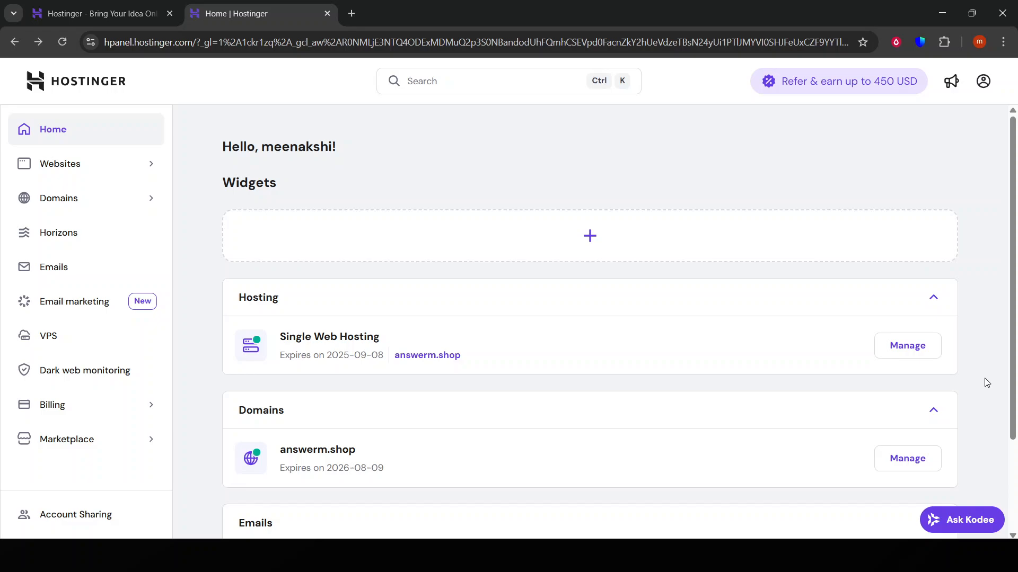
{"action": "mouse_move", "coordinate": [419, 358]}
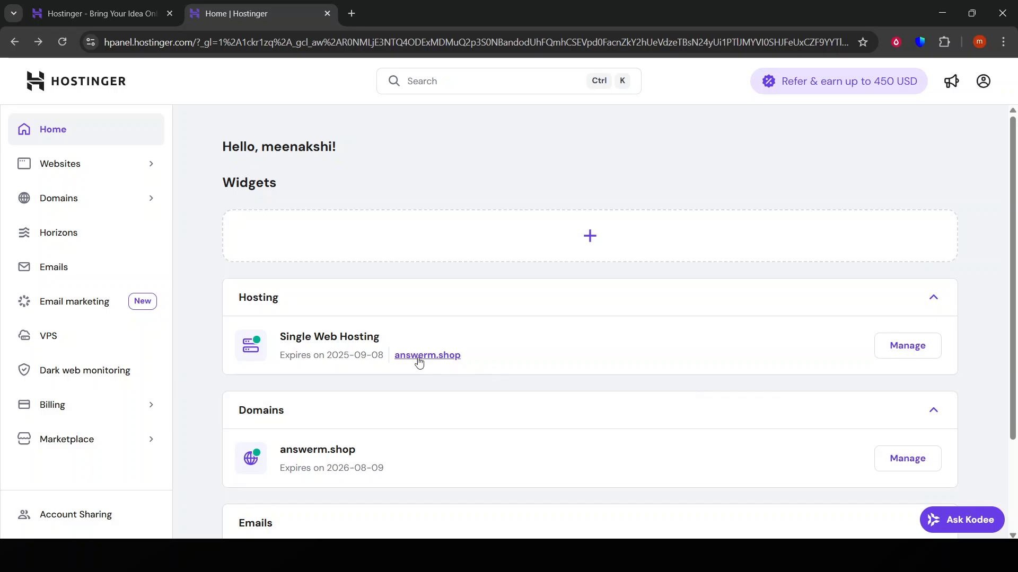
{"action": "mouse_move", "coordinate": [123, 276]}
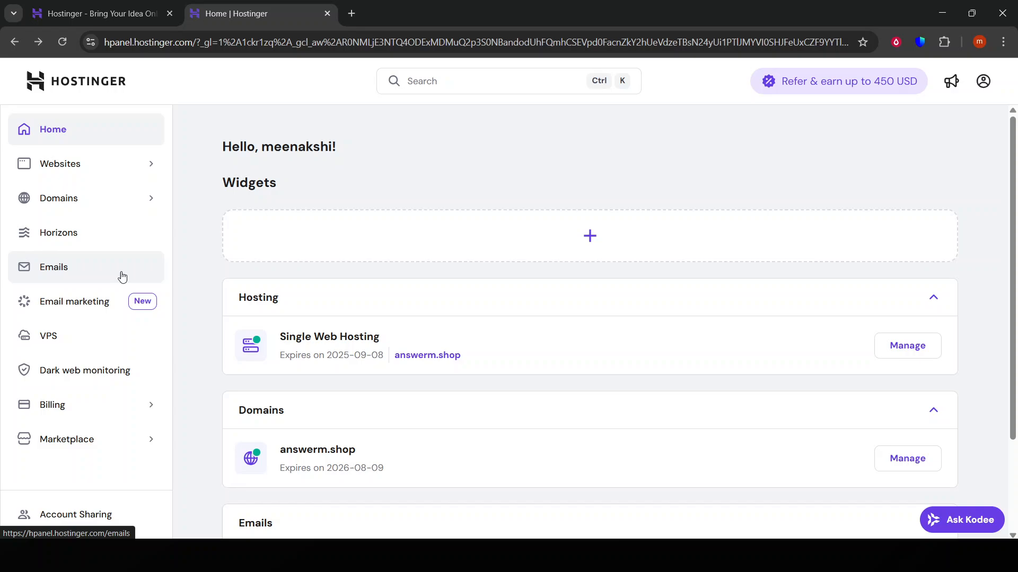
{"action": "mouse_move", "coordinate": [115, 331]}
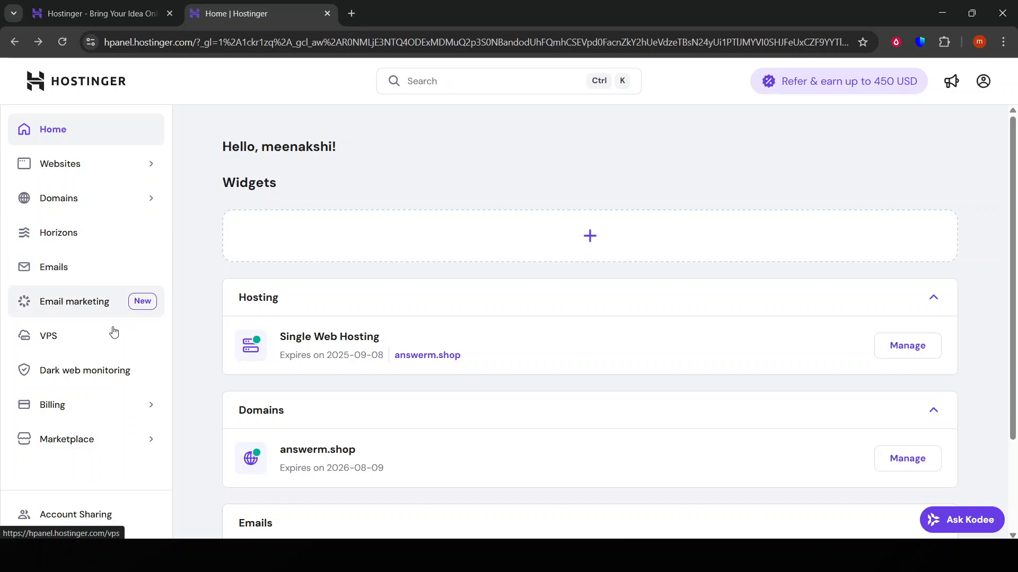
{"action": "mouse_move", "coordinate": [81, 265]}
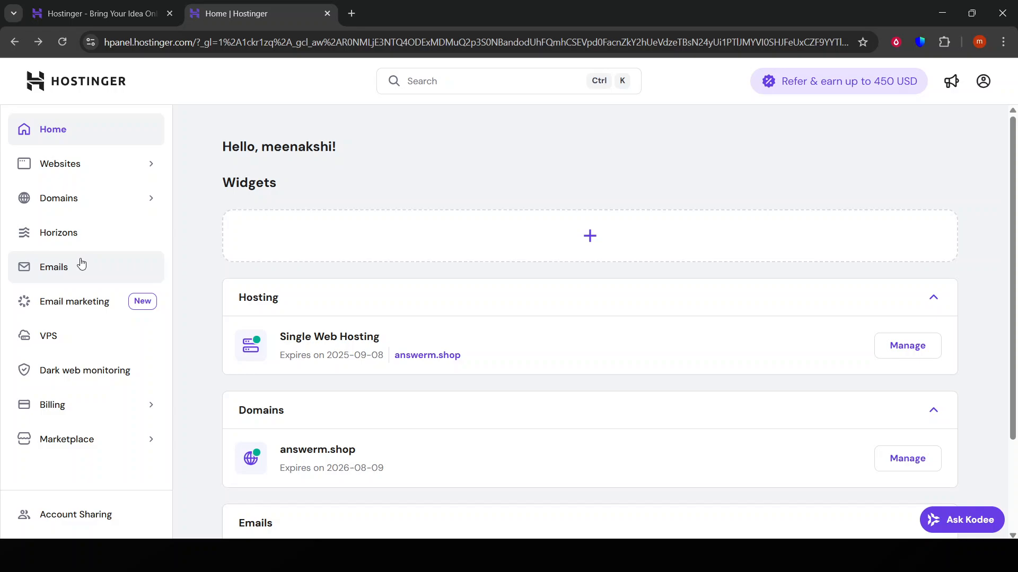
- Open the answerm.shop Business Starter Free Trial email overview and the panel-wide search
{"action": "left_click", "coordinate": [53, 267]}
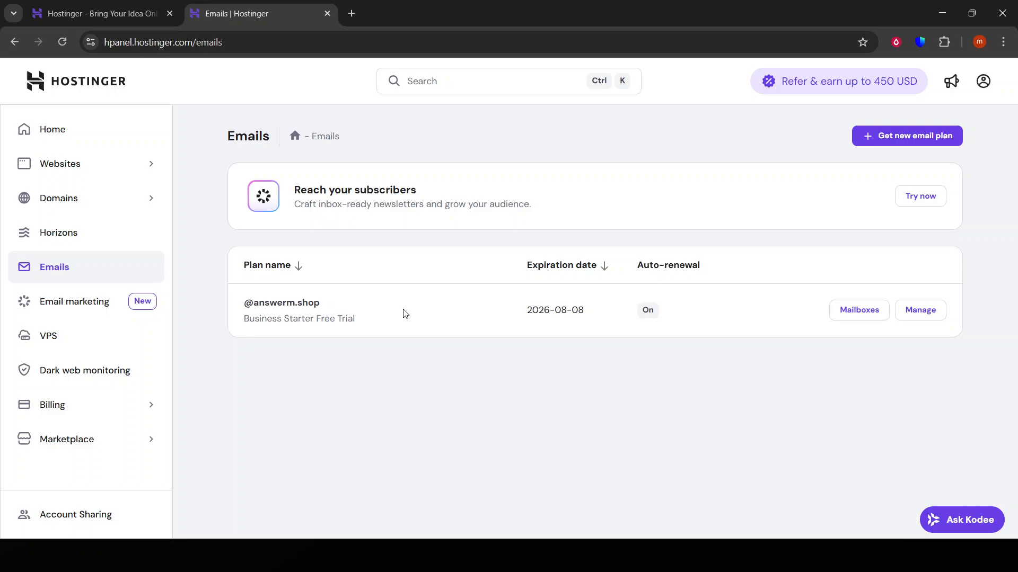
{"action": "mouse_move", "coordinate": [445, 375]}
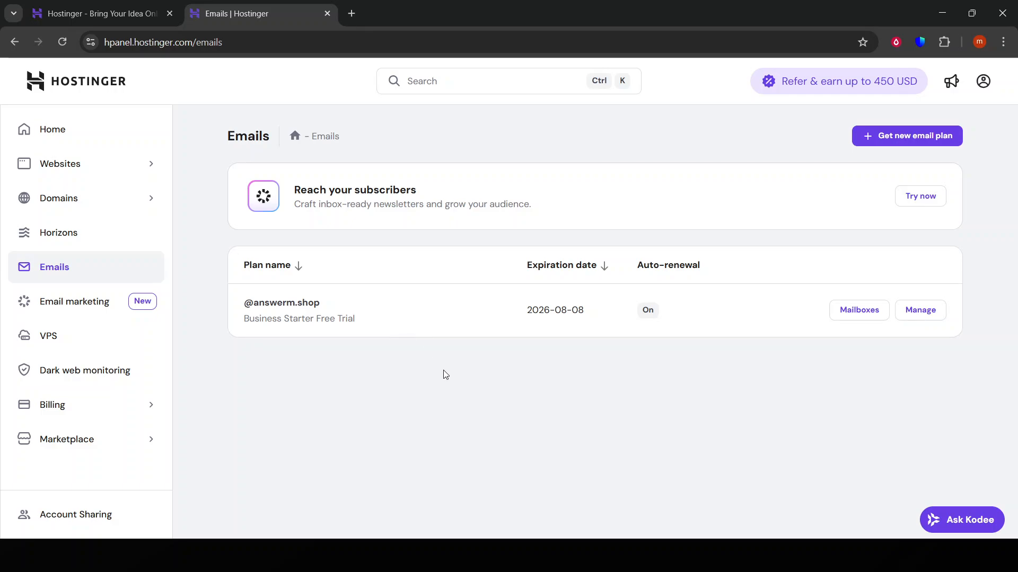
{"action": "mouse_move", "coordinate": [439, 372]}
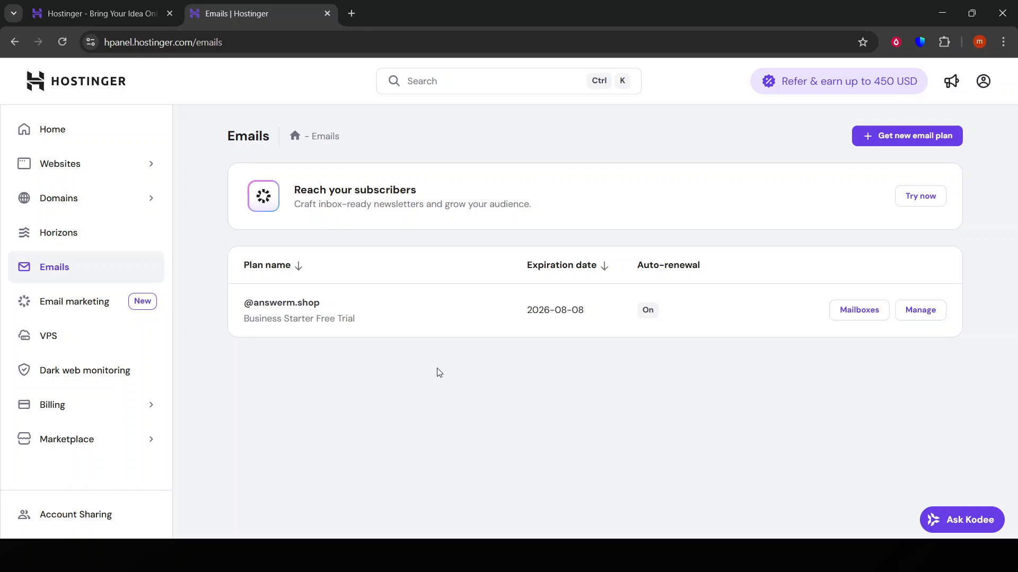
{"action": "mouse_move", "coordinate": [425, 360]}
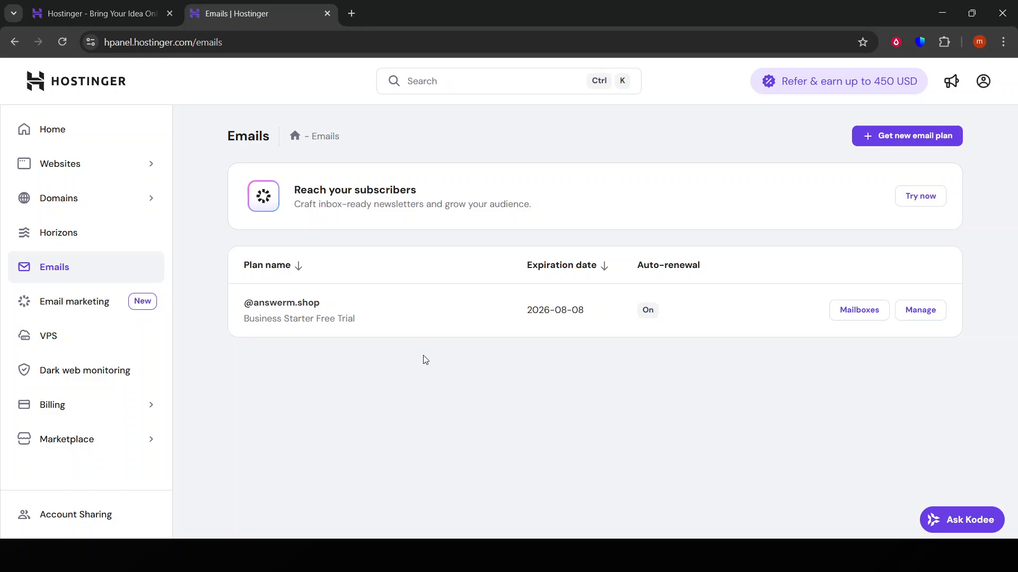
{"action": "mouse_move", "coordinate": [369, 332]}
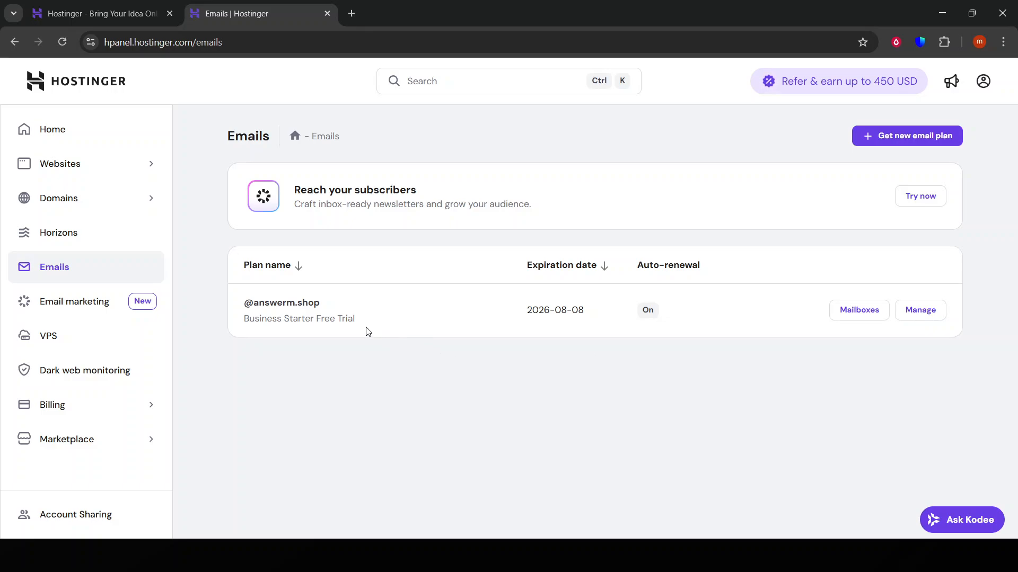
{"action": "mouse_move", "coordinate": [869, 331]}
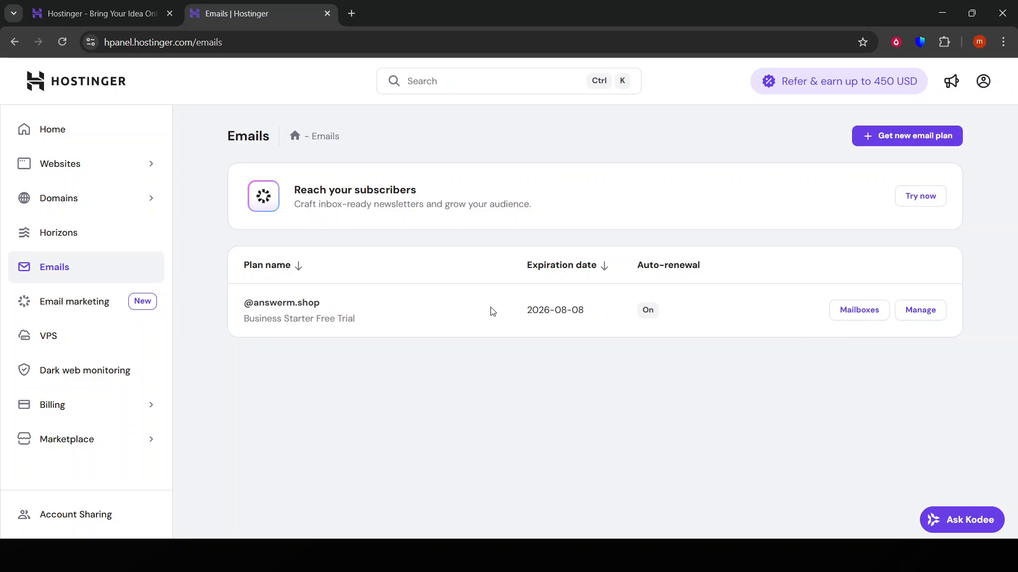
{"action": "mouse_move", "coordinate": [647, 372]}
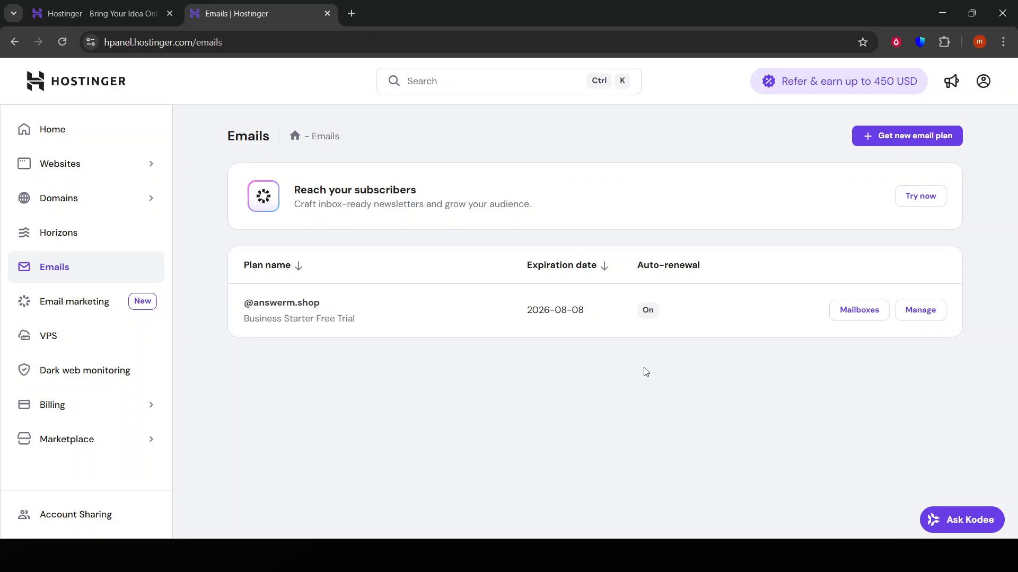
{"action": "mouse_move", "coordinate": [680, 368]}
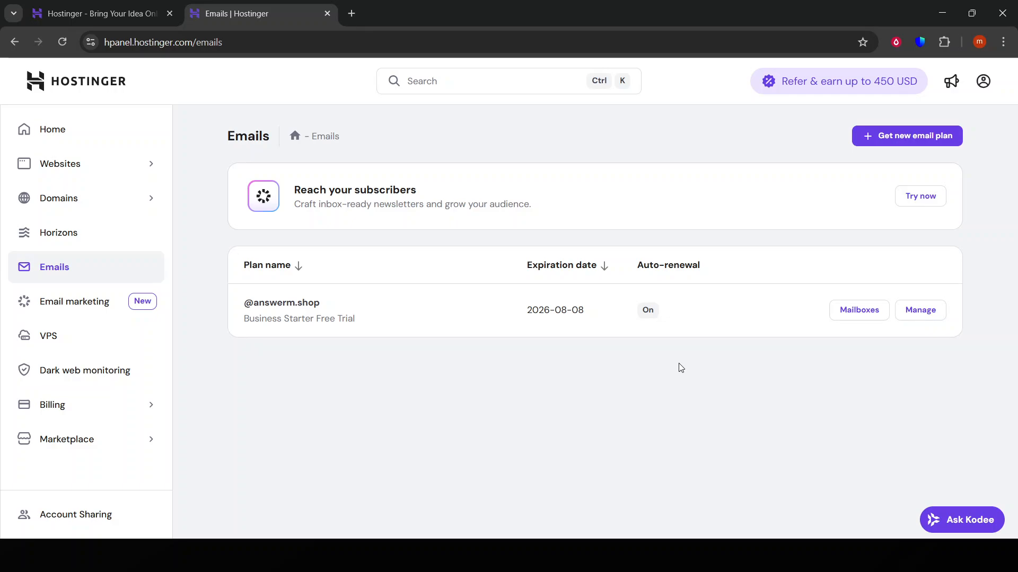
{"action": "mouse_move", "coordinate": [916, 341]}
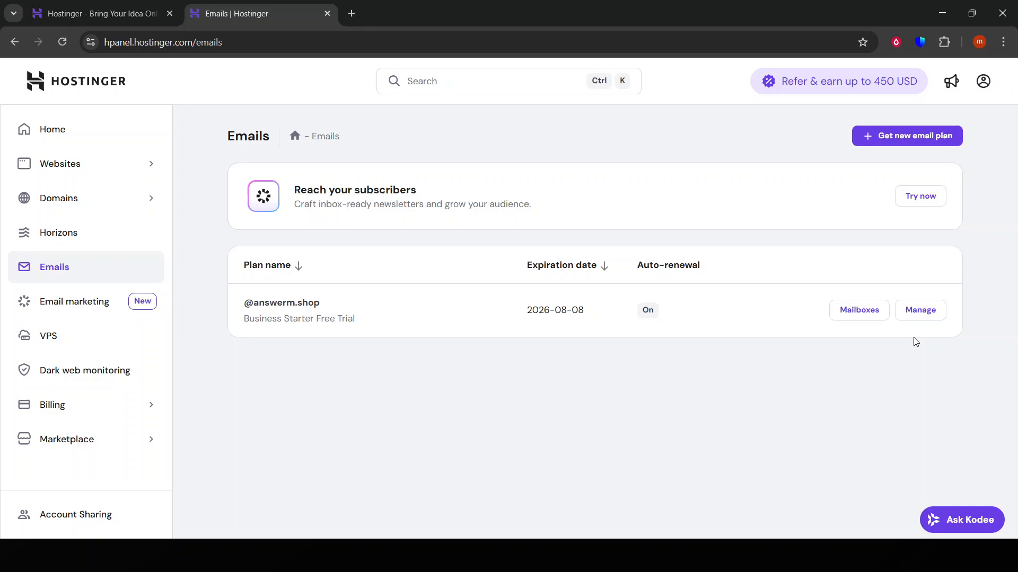
{"action": "mouse_move", "coordinate": [931, 325]}
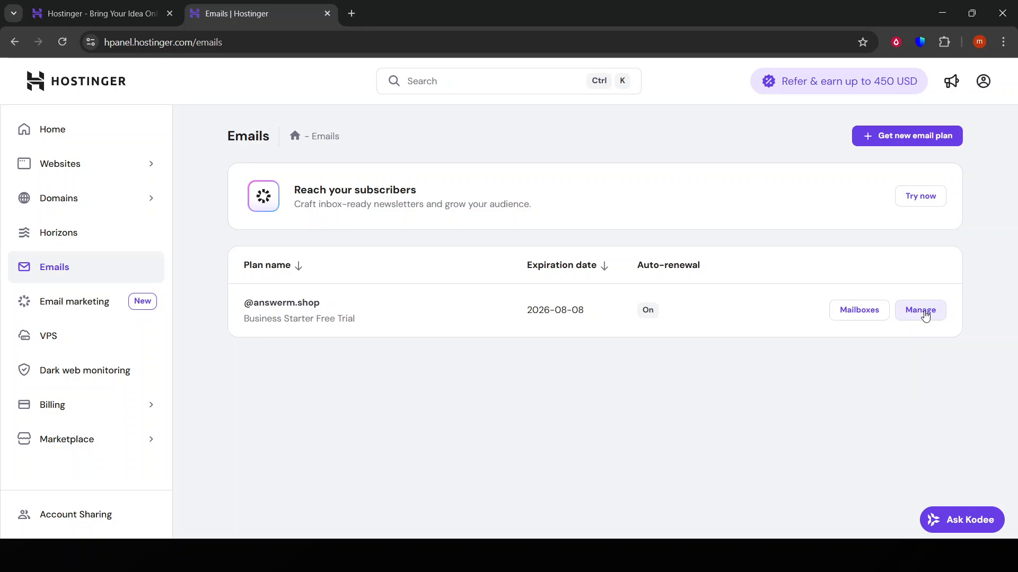
{"action": "left_click", "coordinate": [920, 310]}
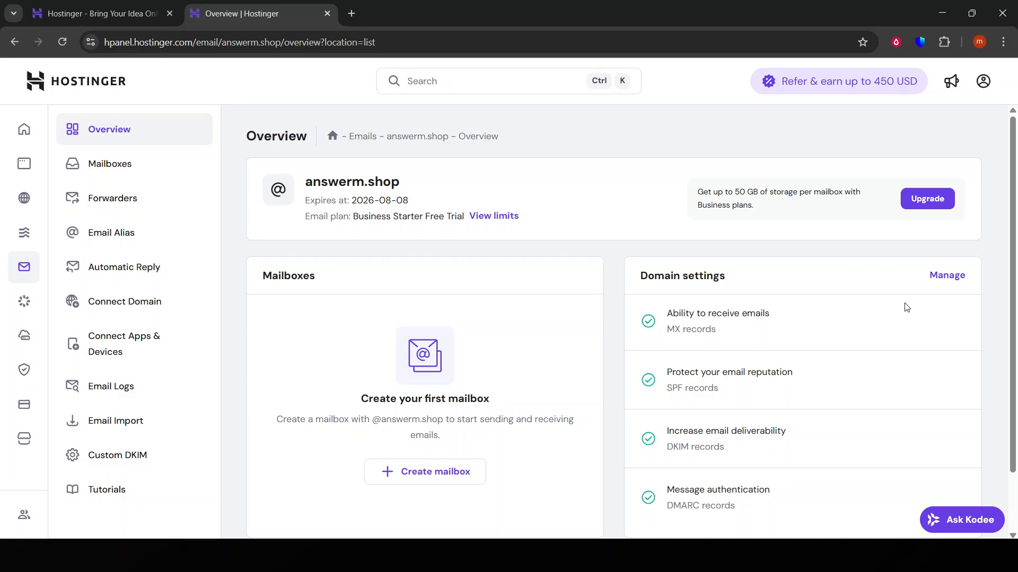
{"action": "mouse_move", "coordinate": [863, 298]}
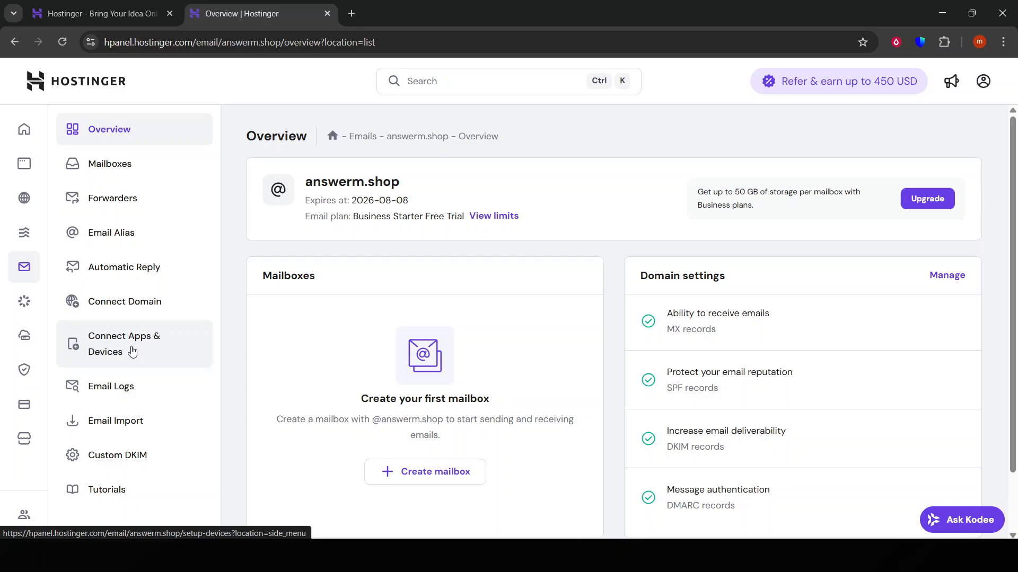
{"action": "scroll", "scroll_direction": "down", "scroll_amount": 3}
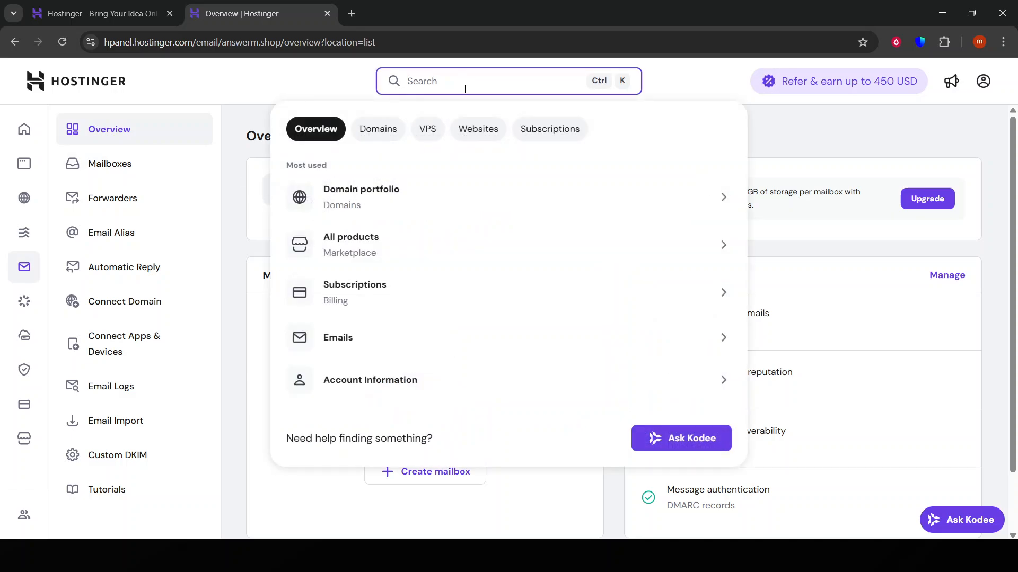
- Search the panel for 'EMAIL' while reviewing the overview's mailboxes and domain settings
{"action": "type", "text": "EMAIL"}
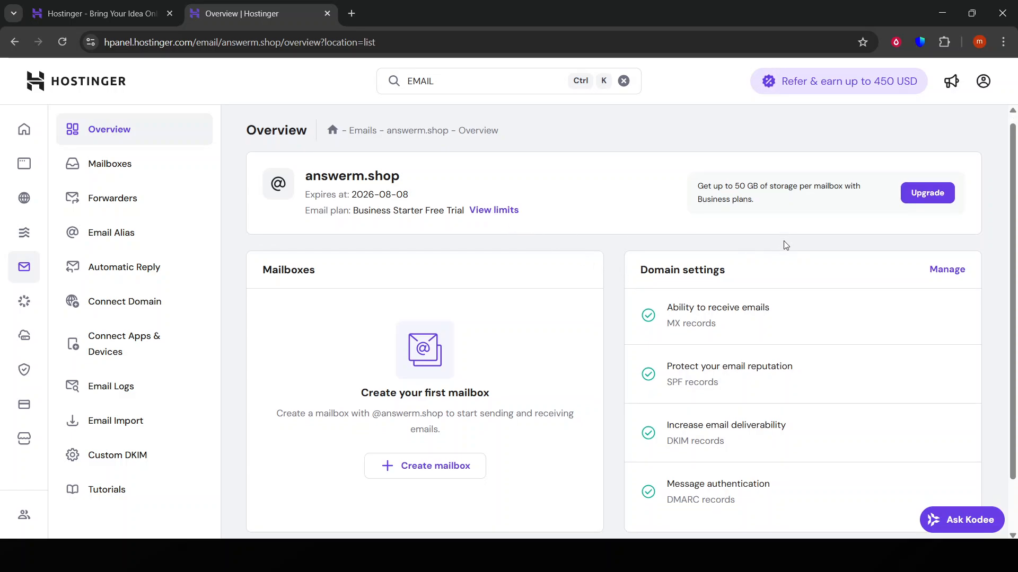
{"action": "scroll", "scroll_direction": "down", "scroll_amount": 3}
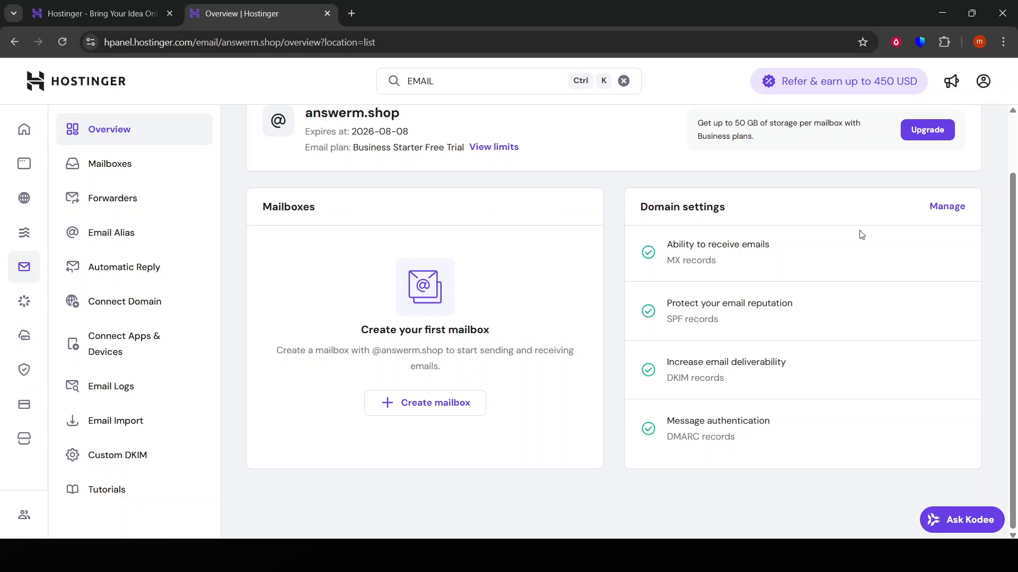
{"action": "mouse_move", "coordinate": [486, 366]}
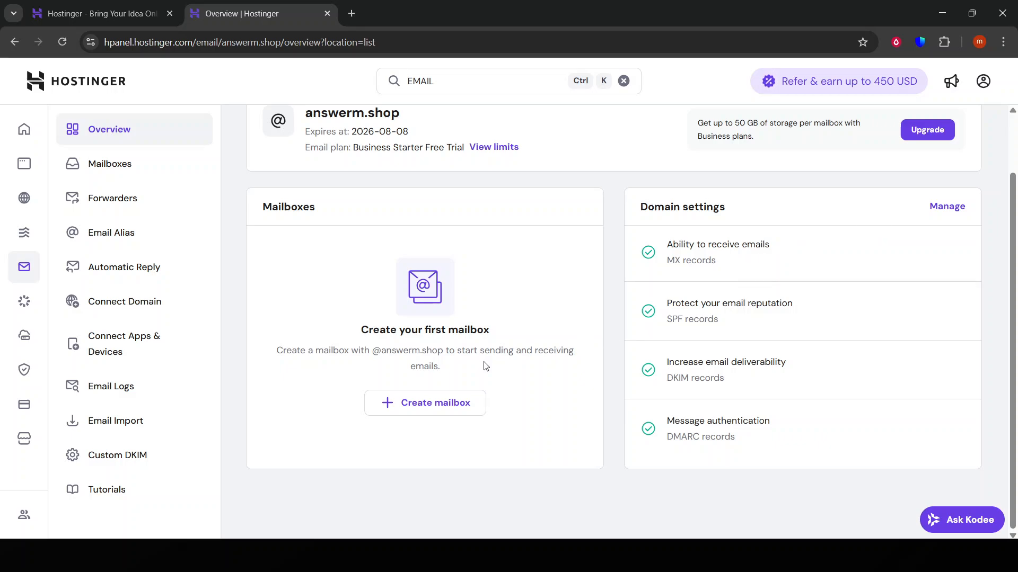
{"action": "mouse_move", "coordinate": [142, 407]}
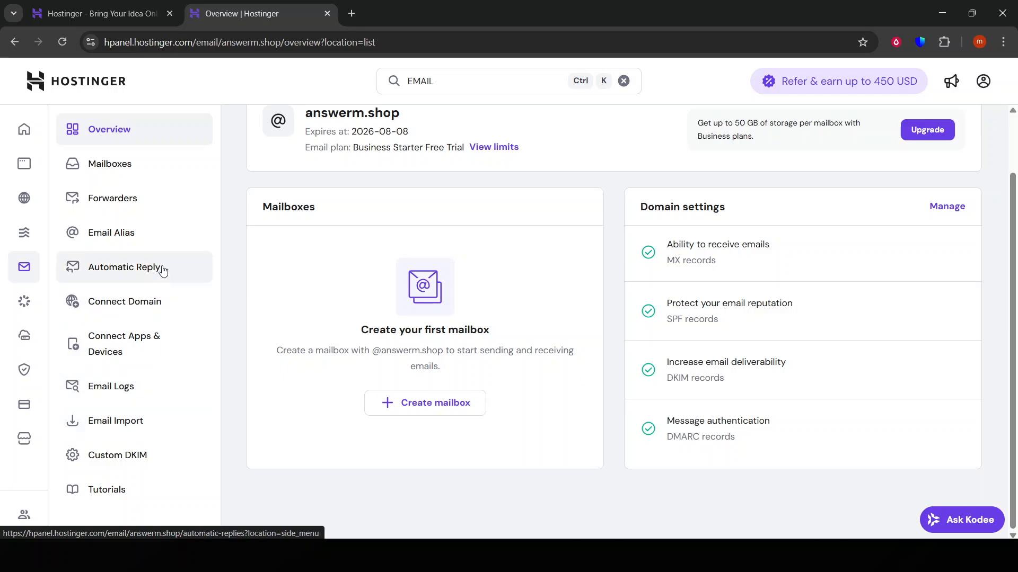
{"action": "mouse_move", "coordinate": [150, 273]}
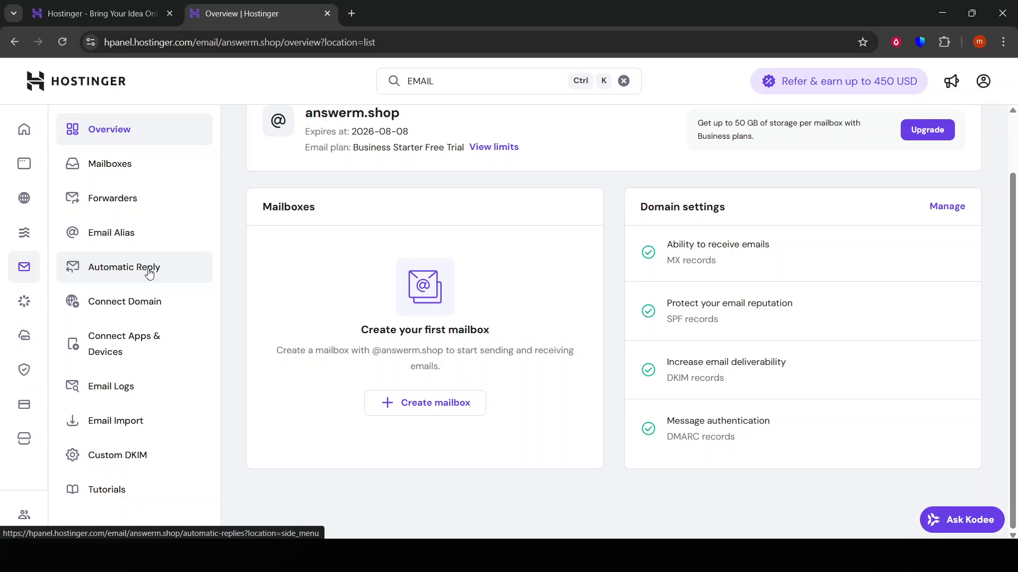
{"action": "mouse_move", "coordinate": [23, 370]}
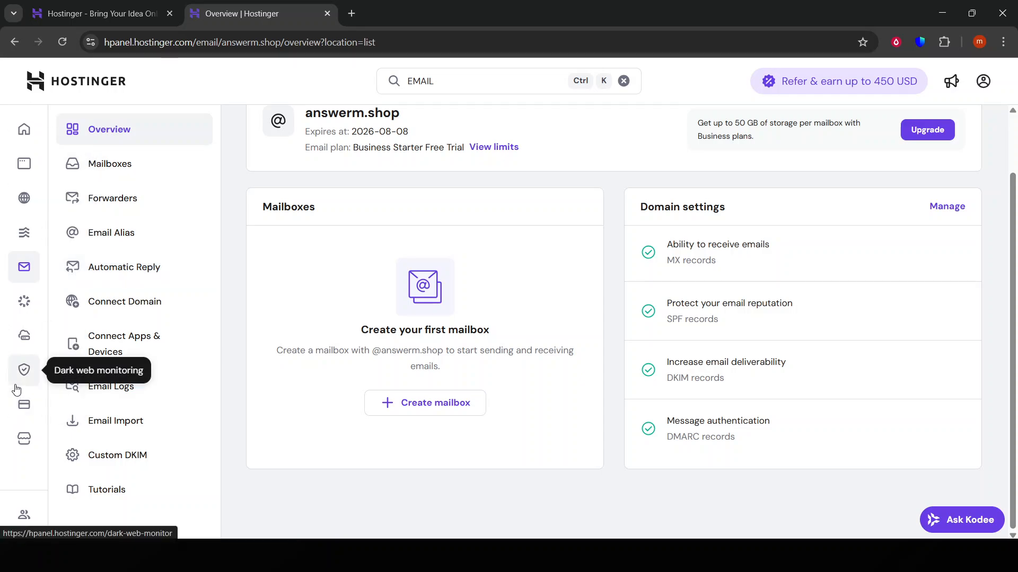
{"action": "mouse_move", "coordinate": [95, 198]}
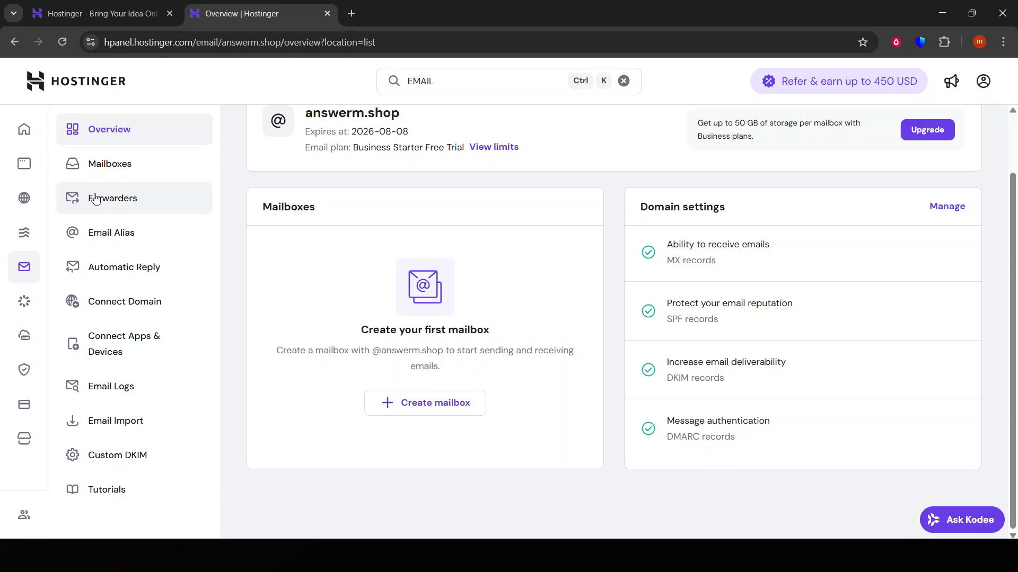
- Go back to the Emails list showing the answerm.shop plan expiring 2026-08-08 with auto-renewal on
{"action": "left_click", "coordinate": [15, 41]}
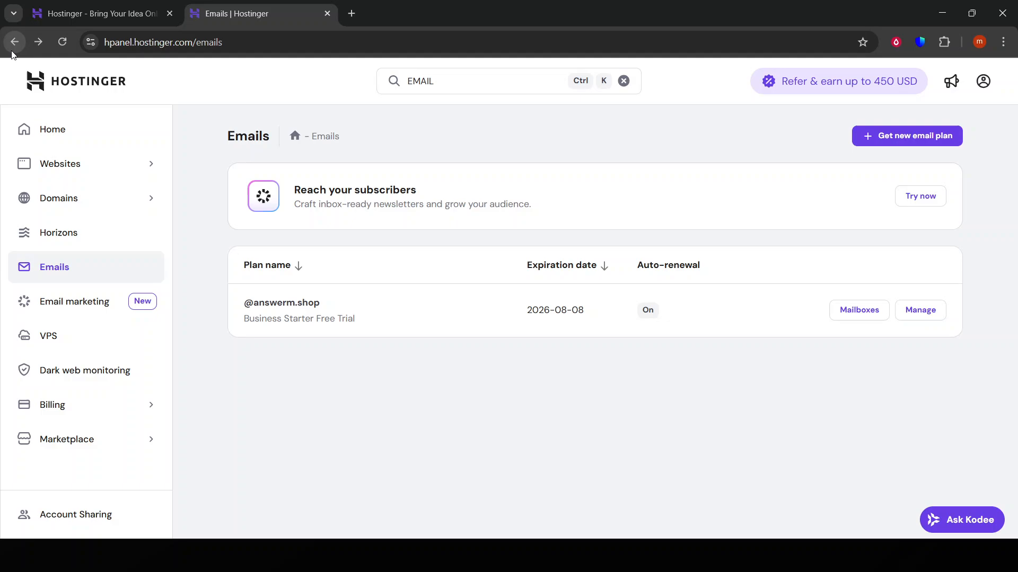
{"action": "mouse_move", "coordinate": [771, 377]}
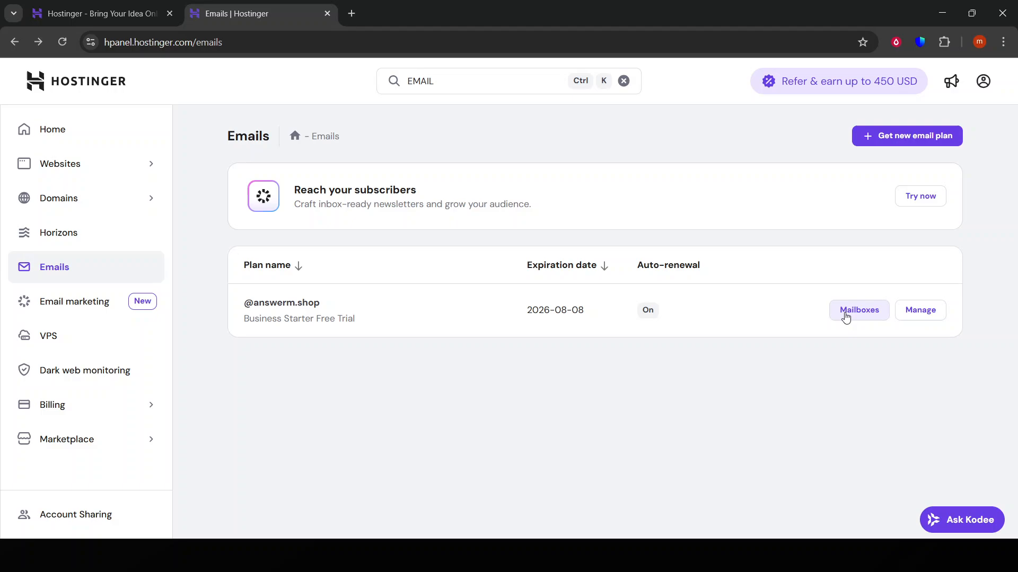
{"action": "mouse_move", "coordinate": [611, 342]}
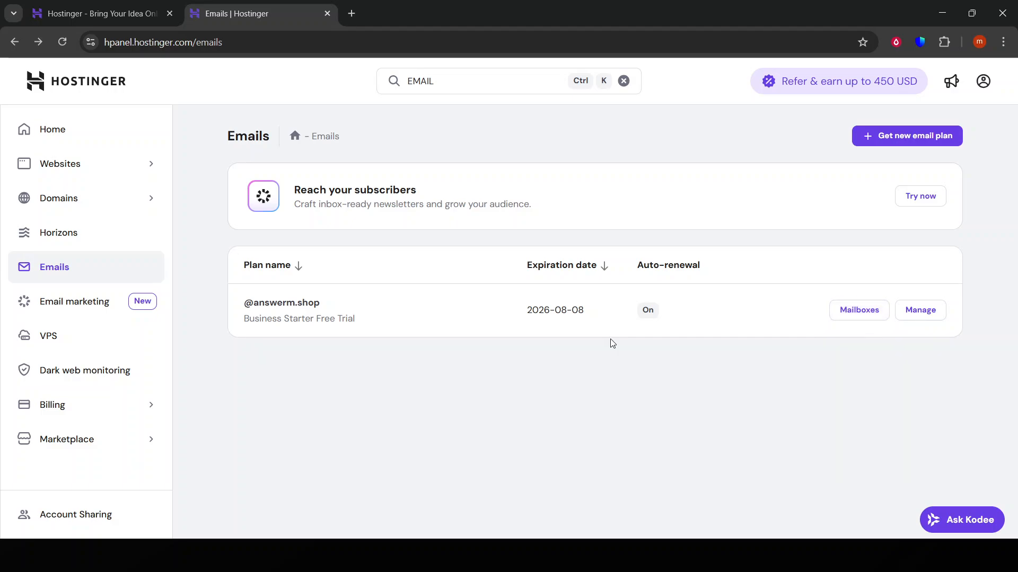
{"action": "mouse_move", "coordinate": [224, 367]}
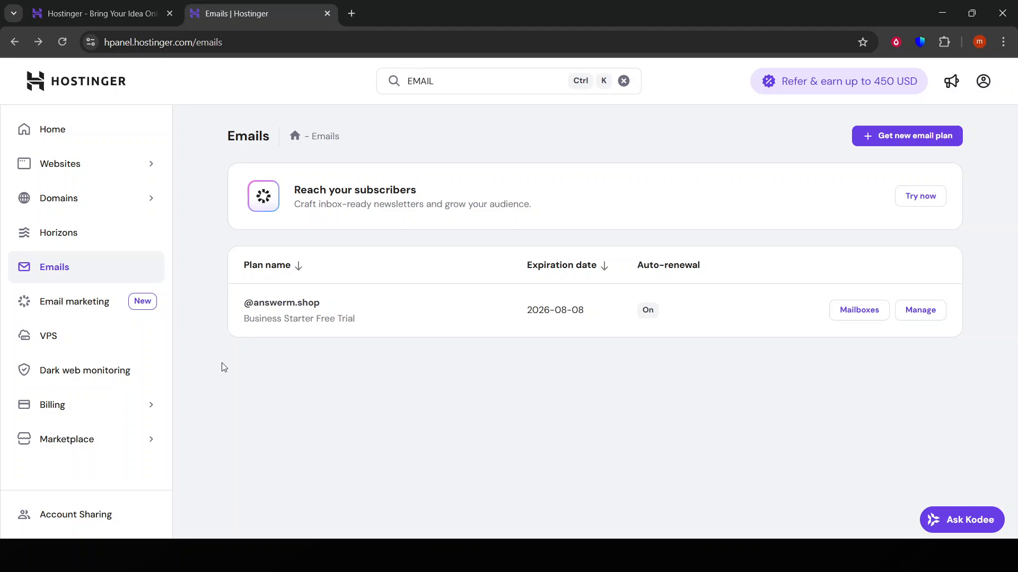
{"action": "mouse_move", "coordinate": [504, 300]}
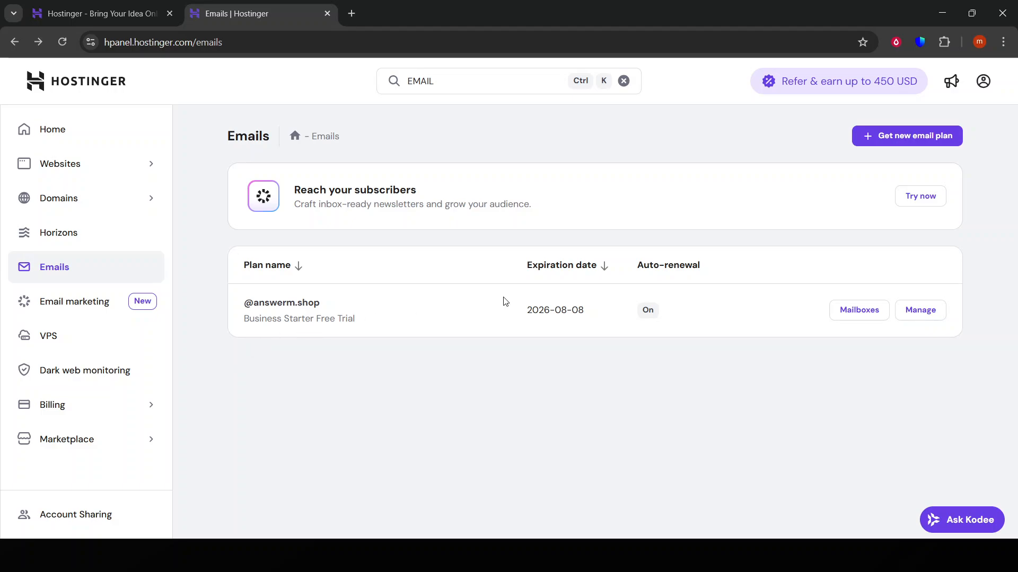
{"action": "mouse_move", "coordinate": [874, 309]}
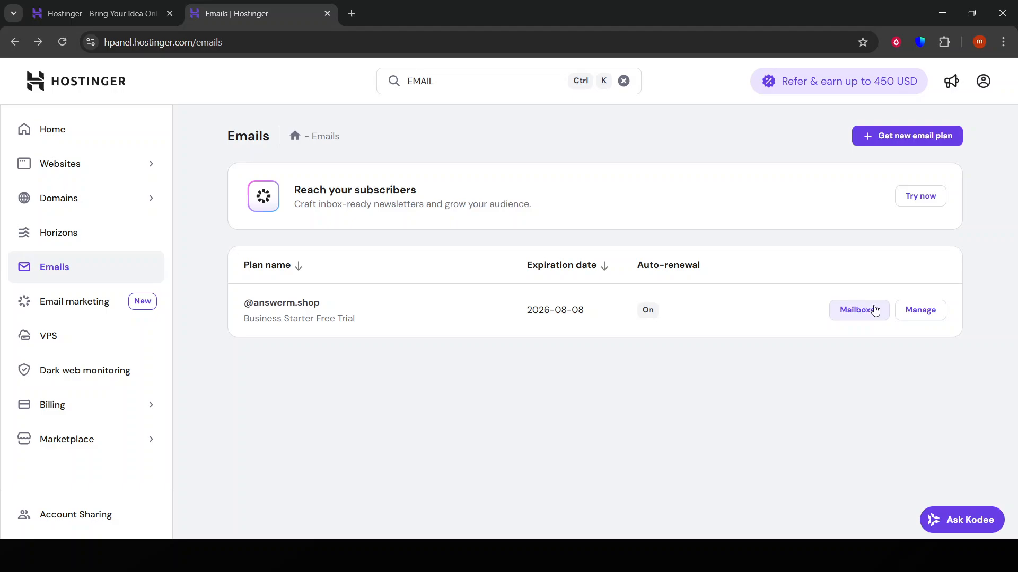
- Check the answerm.shop mailboxes and overview pages, then return to the hPanel home dashboard
{"action": "left_click", "coordinate": [859, 309]}
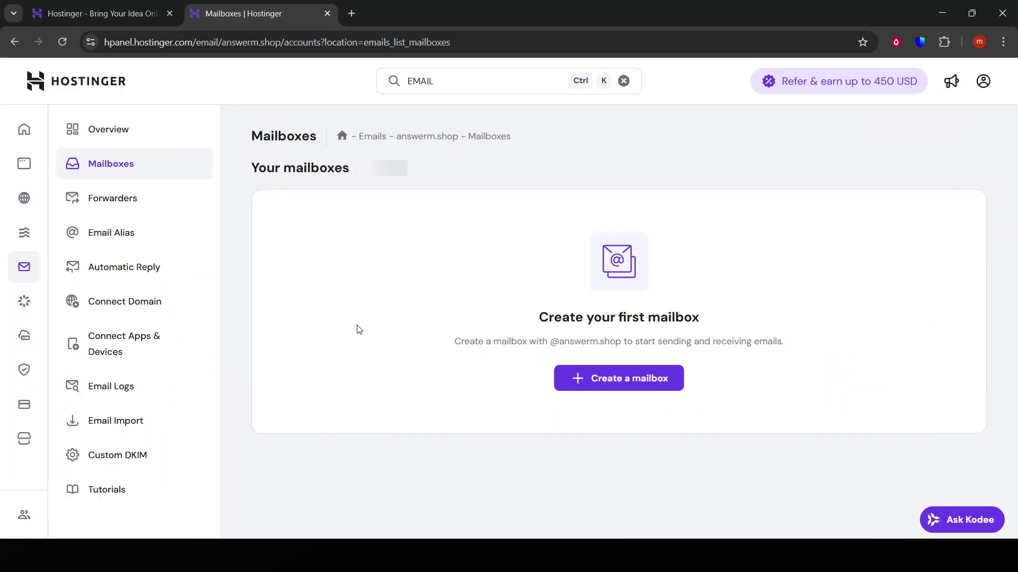
{"action": "mouse_move", "coordinate": [145, 134]}
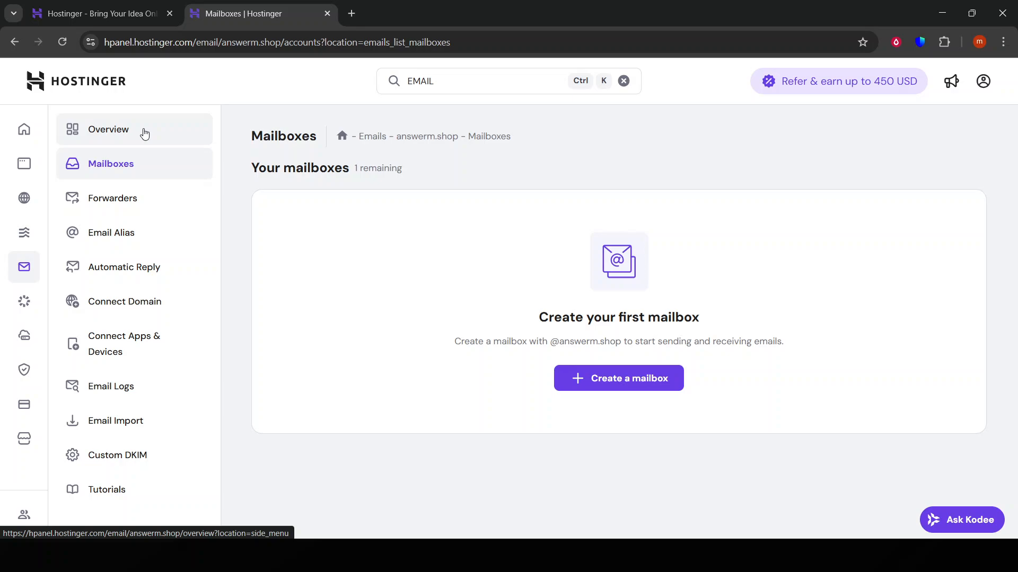
{"action": "left_click", "coordinate": [108, 129]}
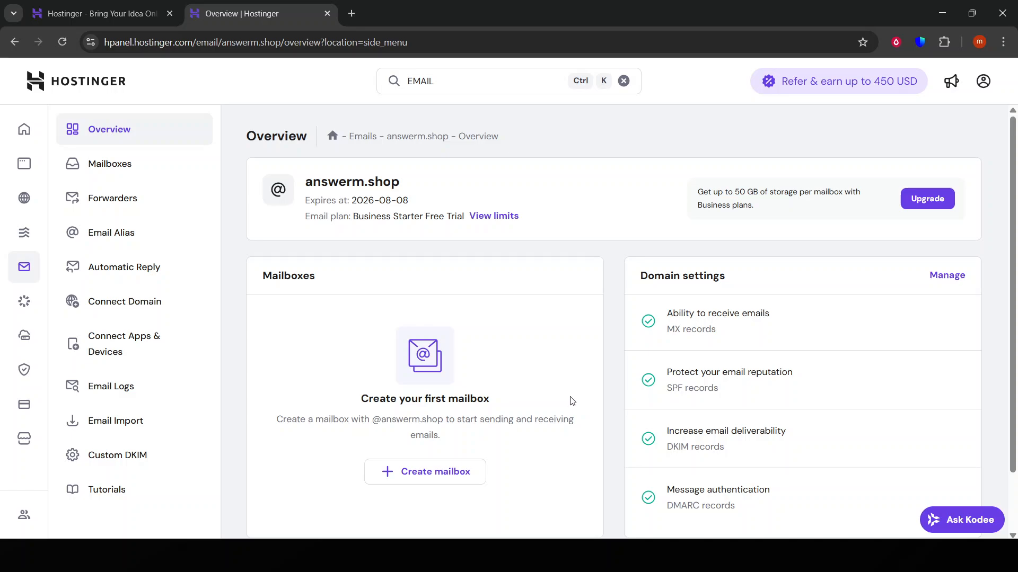
{"action": "mouse_move", "coordinate": [903, 336]}
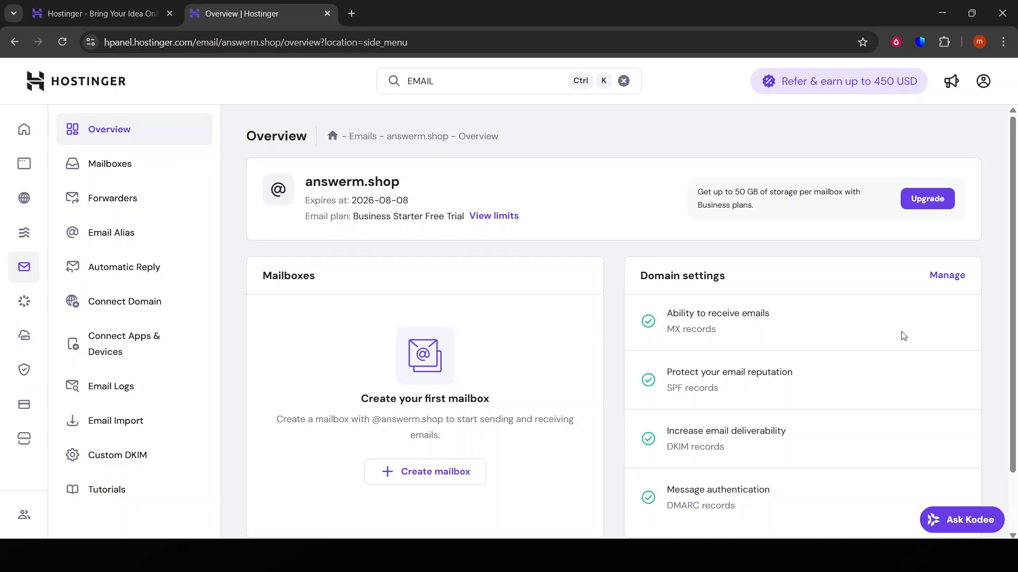
{"action": "mouse_move", "coordinate": [900, 340]}
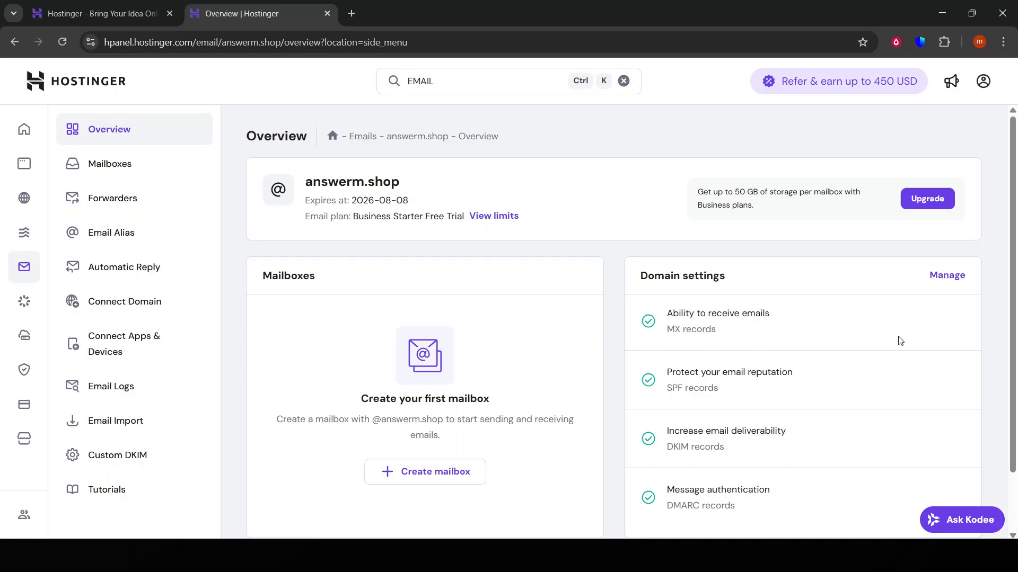
{"action": "mouse_move", "coordinate": [627, 309]}
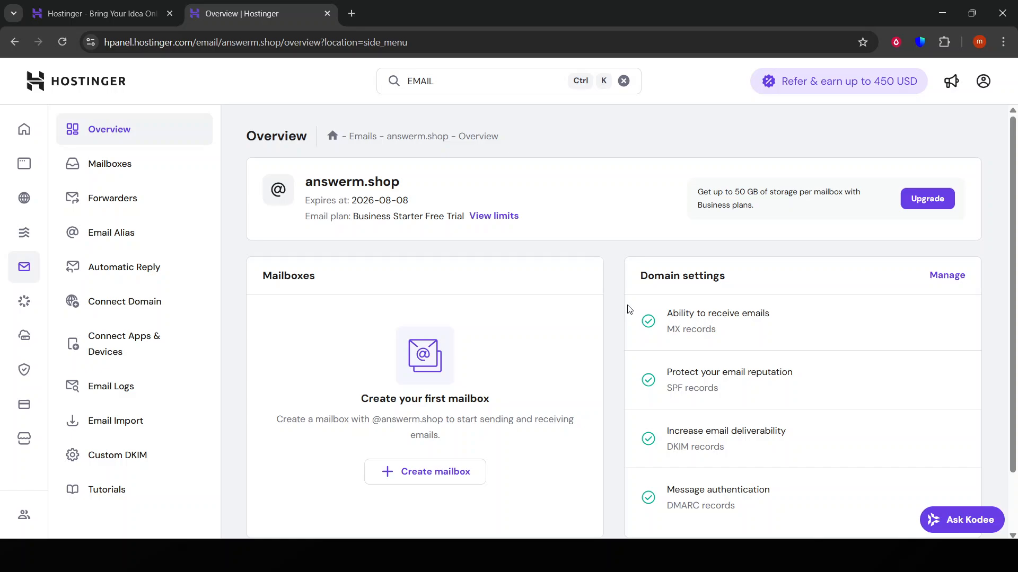
{"action": "left_click", "coordinate": [110, 164]}
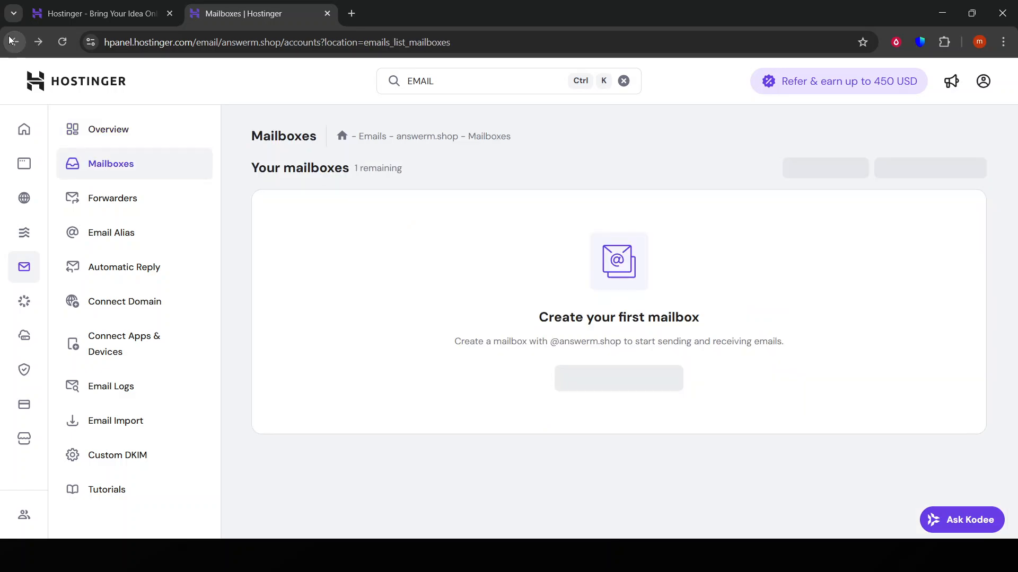
{"action": "left_click", "coordinate": [13, 42]}
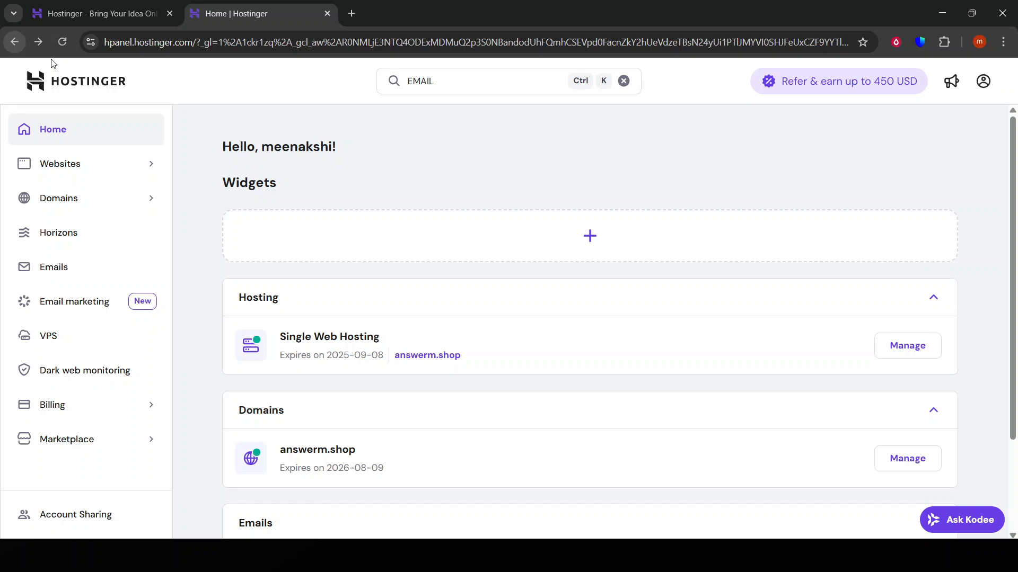
{"action": "mouse_move", "coordinate": [992, 254]}
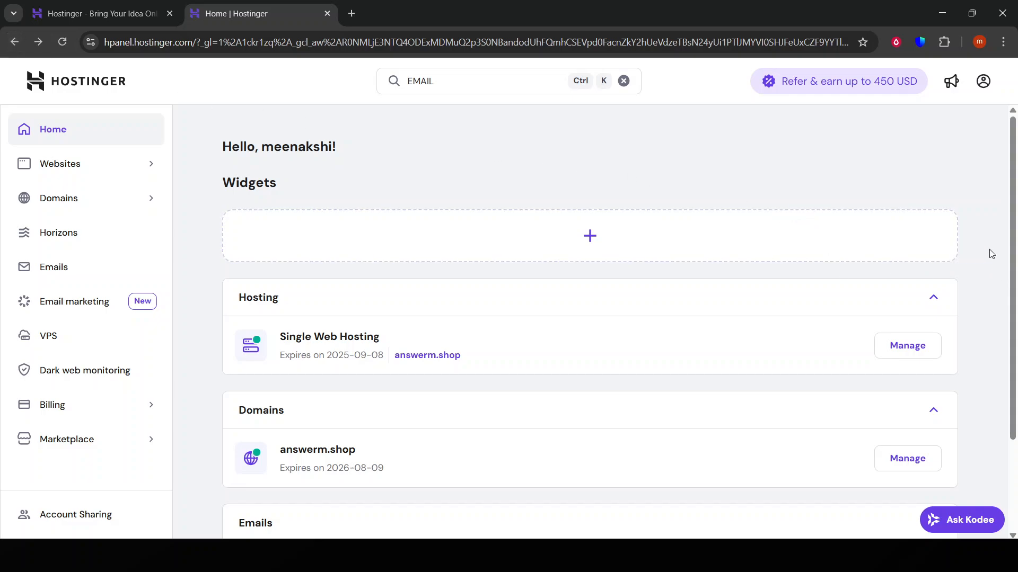
{"action": "mouse_move", "coordinate": [982, 214]}
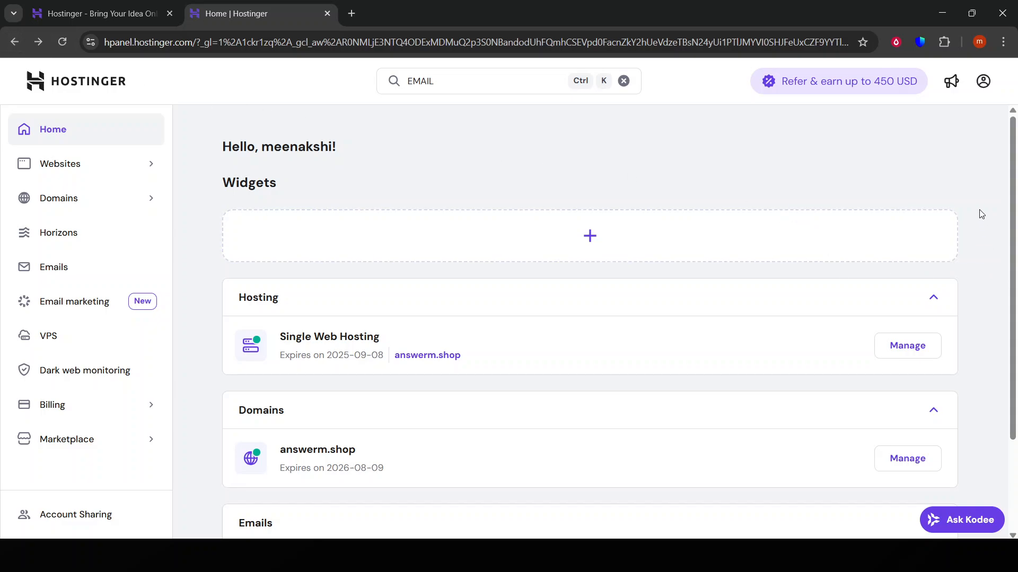